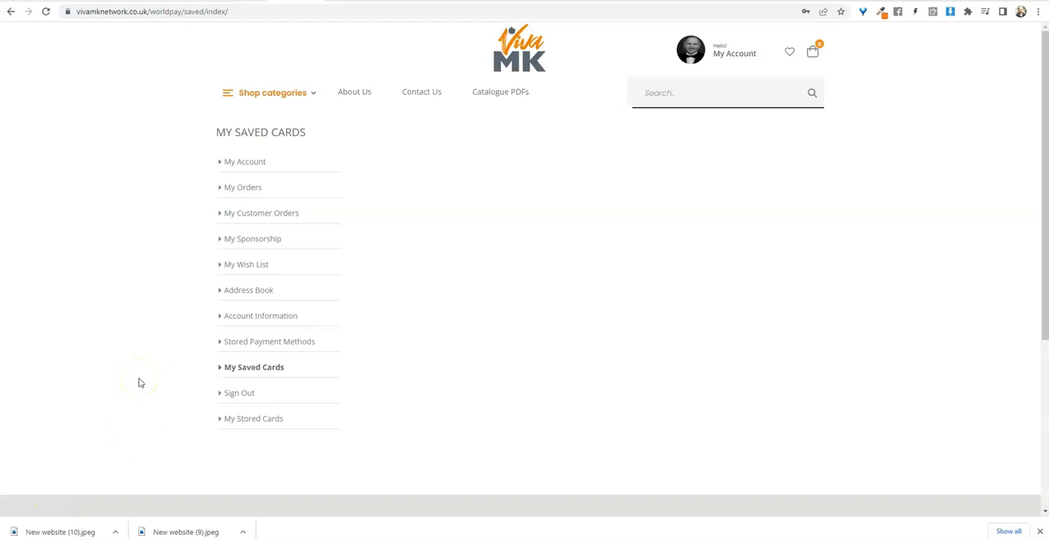
mouse_move(557, 250)
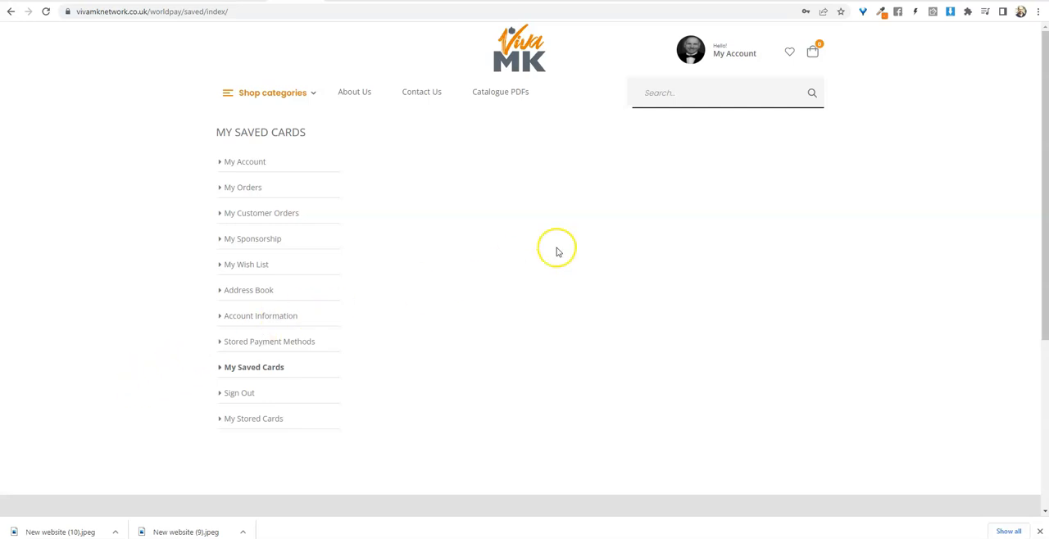
mouse_move(297, 315)
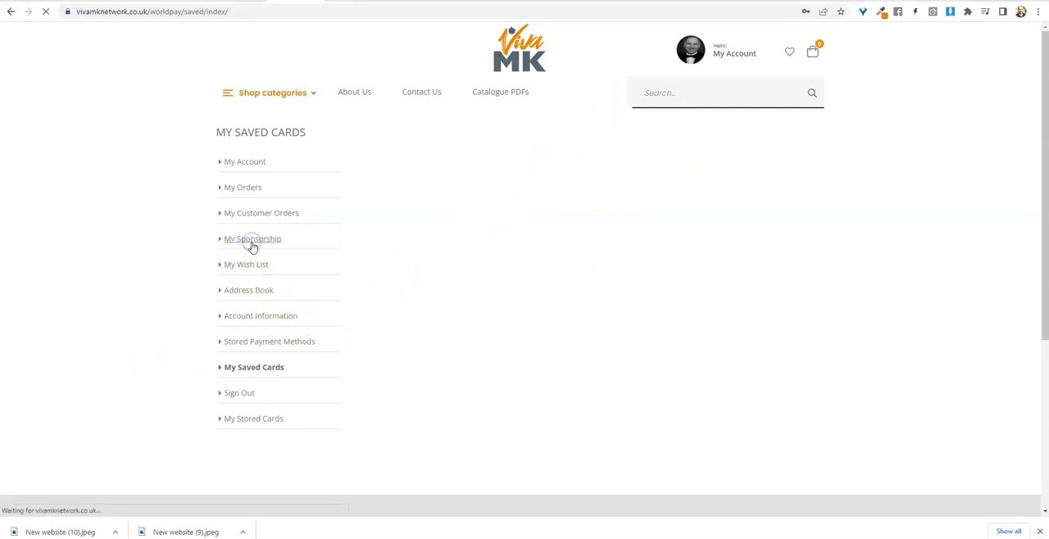
Open My Sponsorship and filter the report from 8/04/2022 to 8/04/2022
left_click(253, 239)
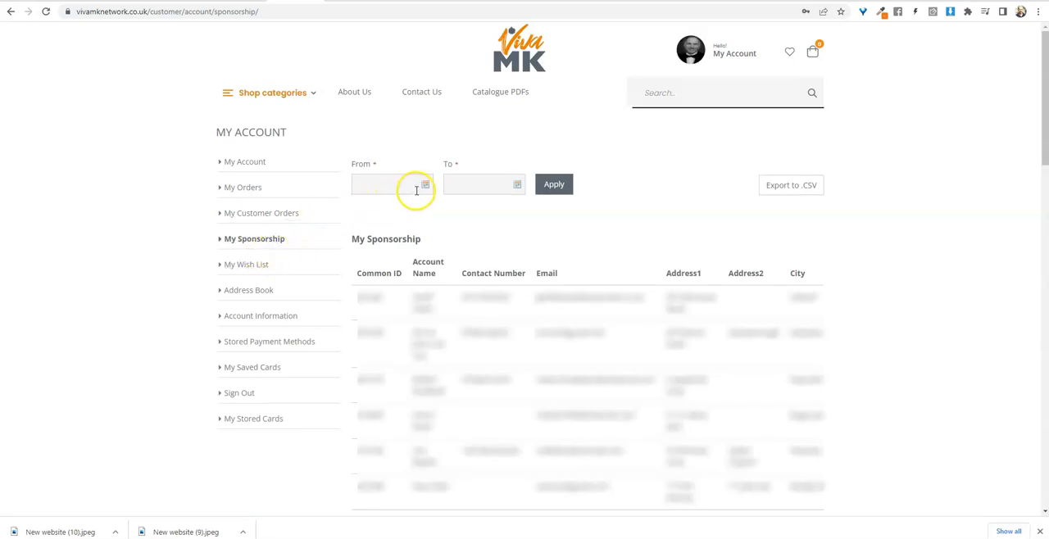
mouse_move(425, 184)
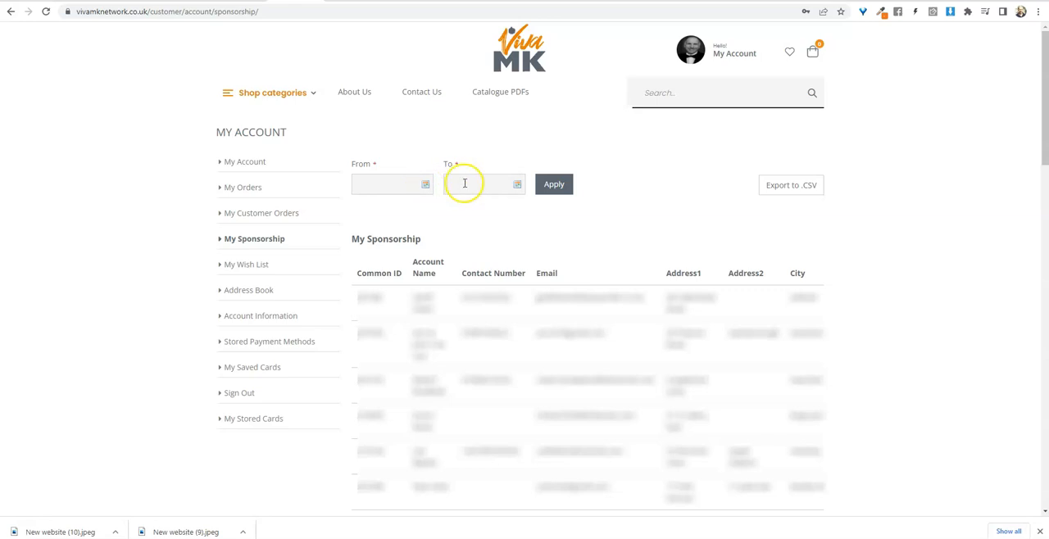
mouse_move(425, 183)
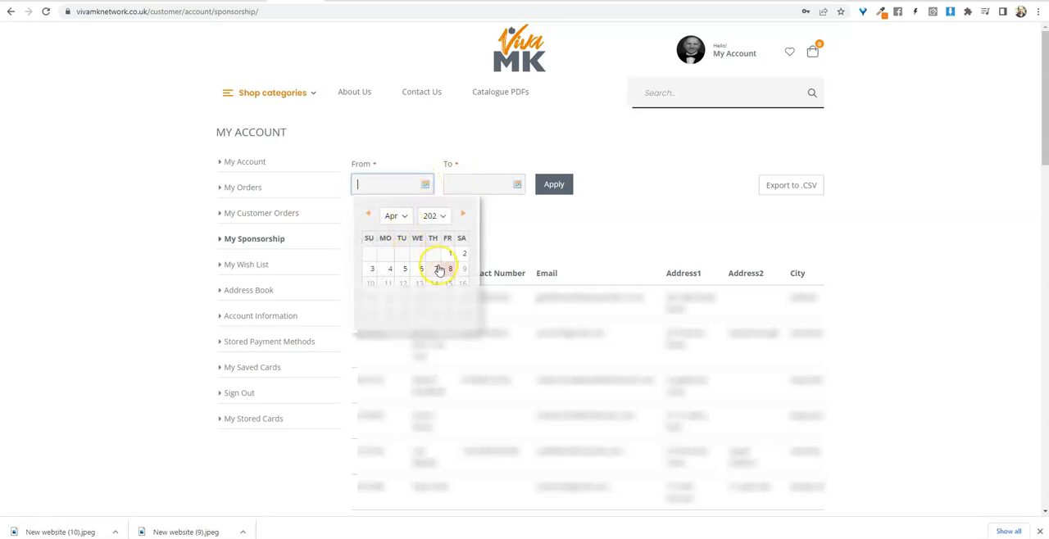
left_click(450, 269)
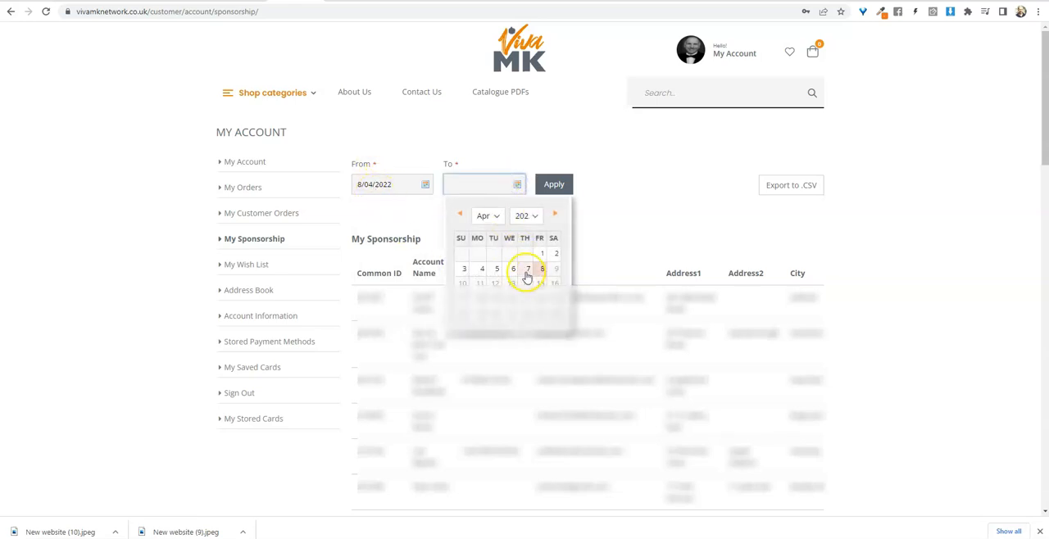
left_click(527, 269)
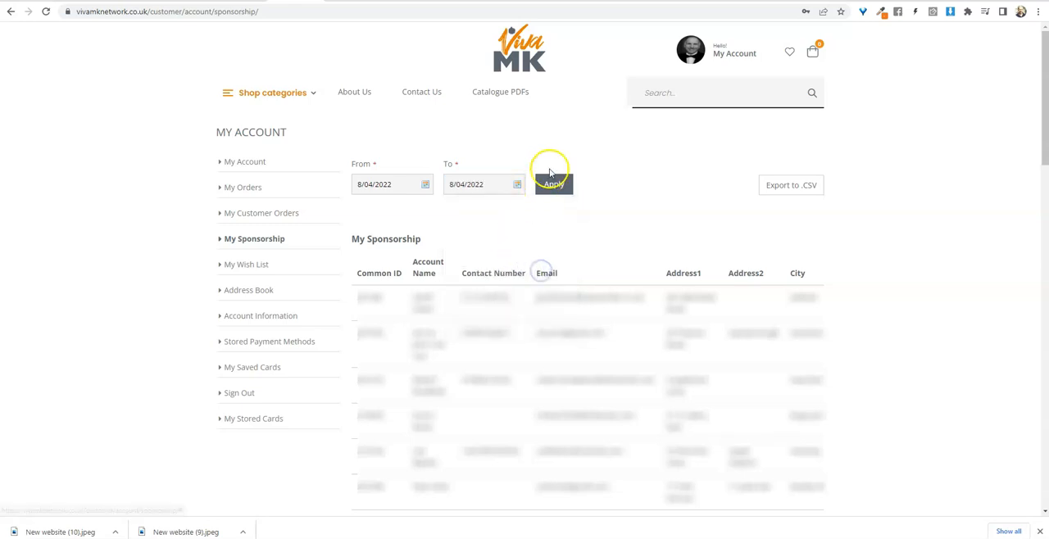
left_click(553, 184)
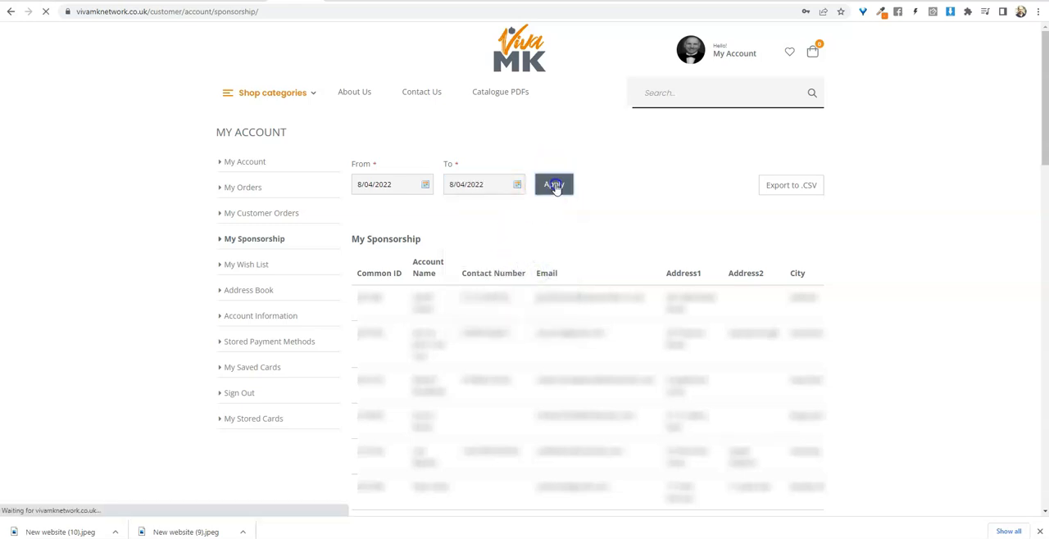
Re-apply the 8/04/2022 date filter so the account table reloads
left_click(553, 183)
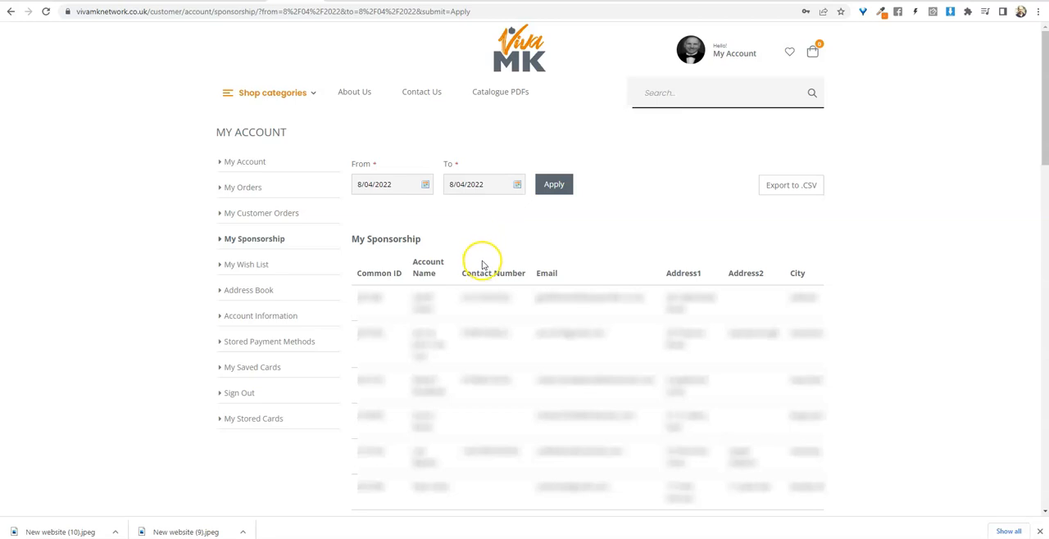
mouse_move(493, 298)
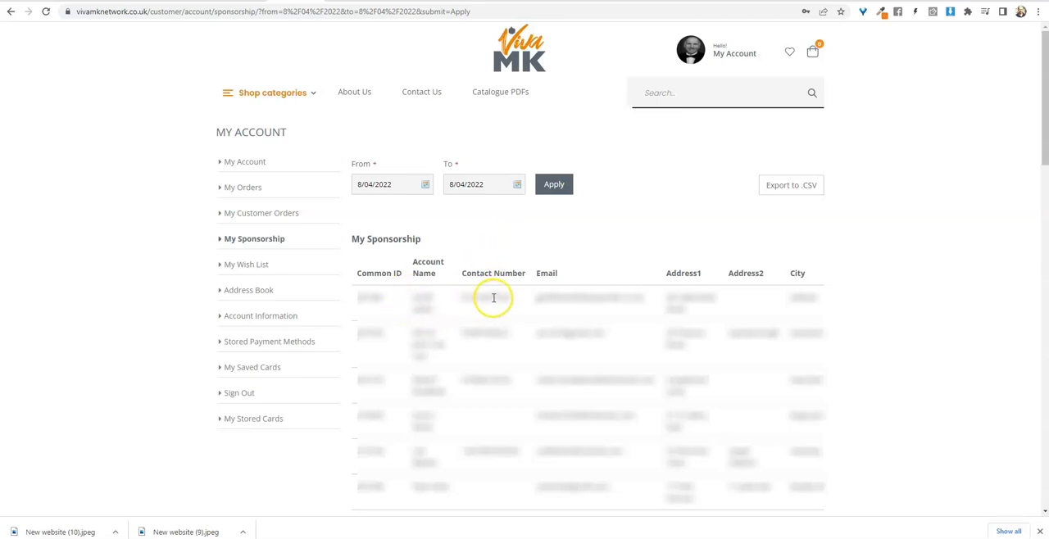
mouse_move(544, 300)
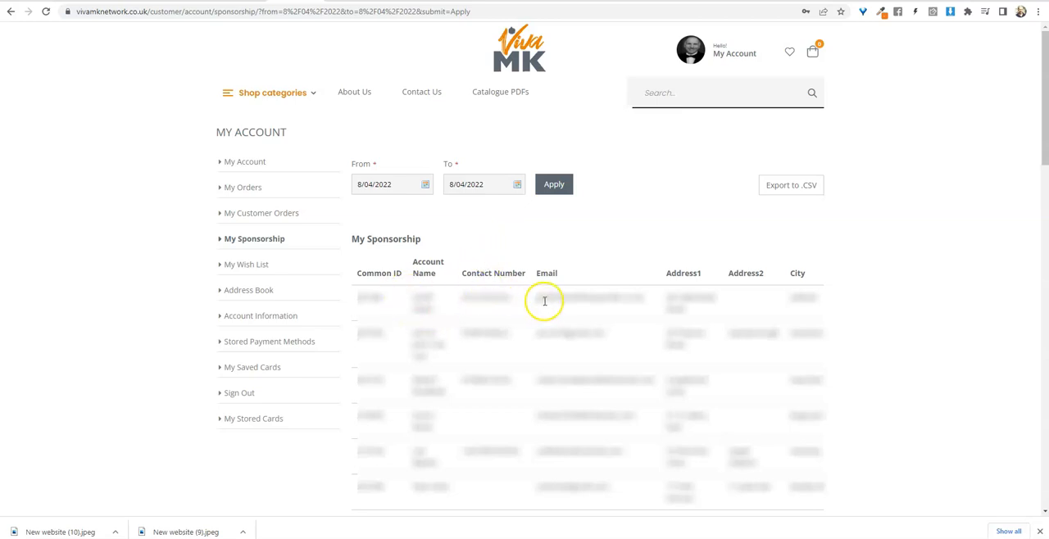
mouse_move(529, 304)
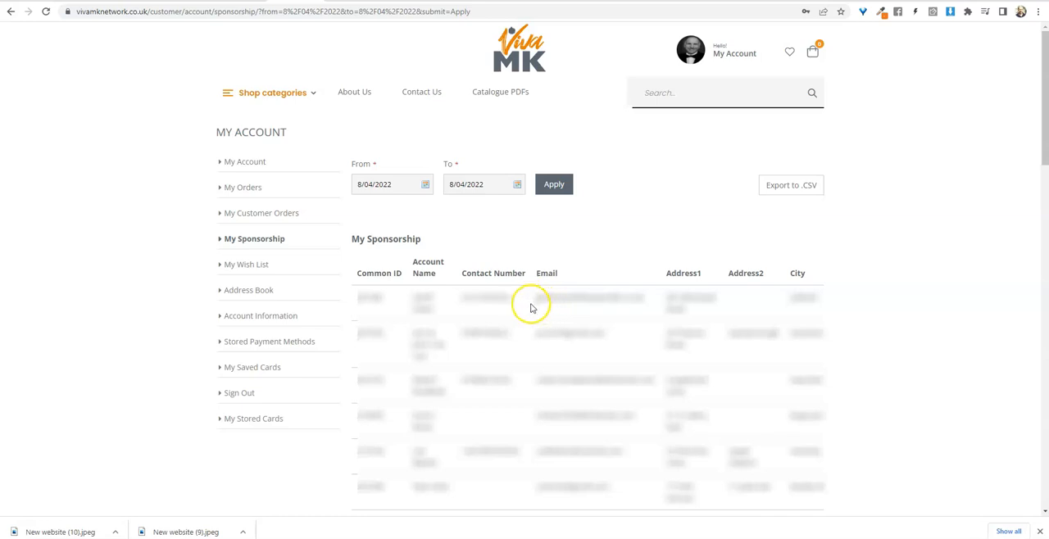
mouse_move(552, 332)
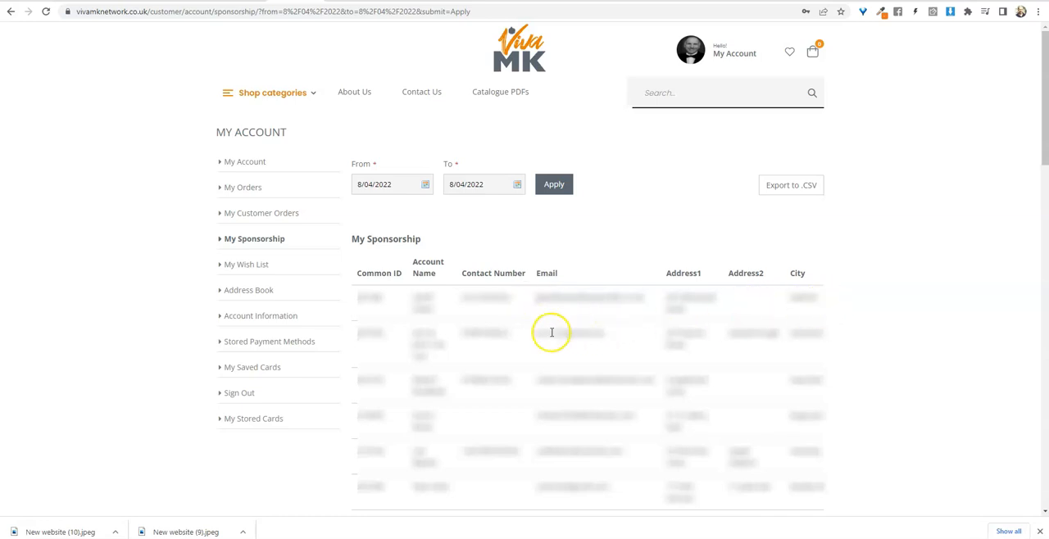
mouse_move(528, 306)
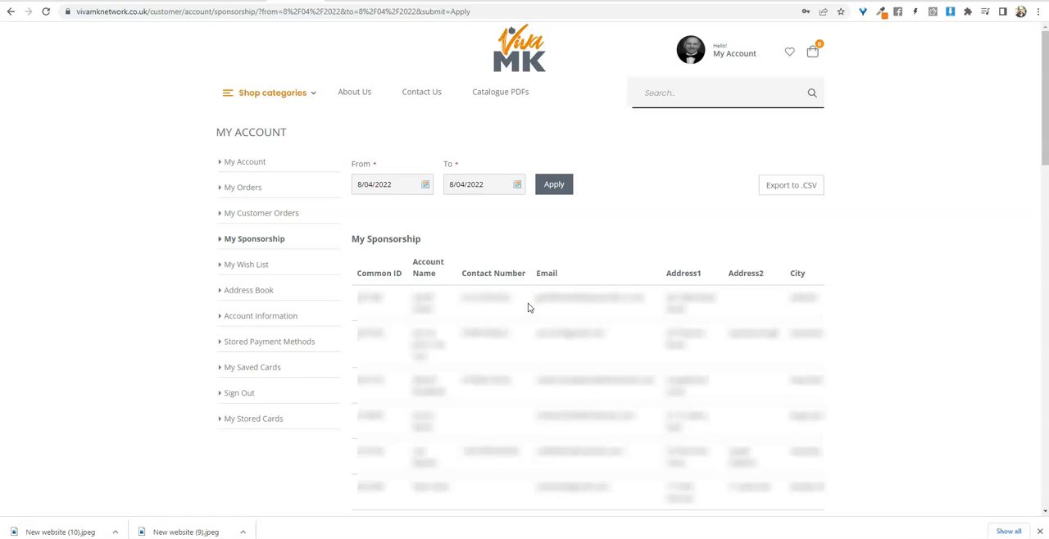
scroll("right", 3)
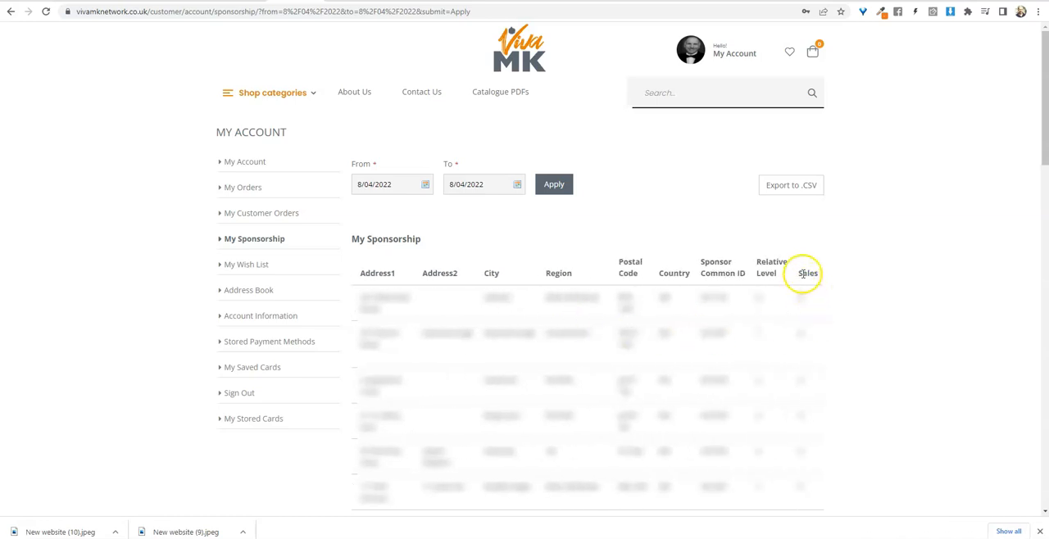
mouse_move(811, 311)
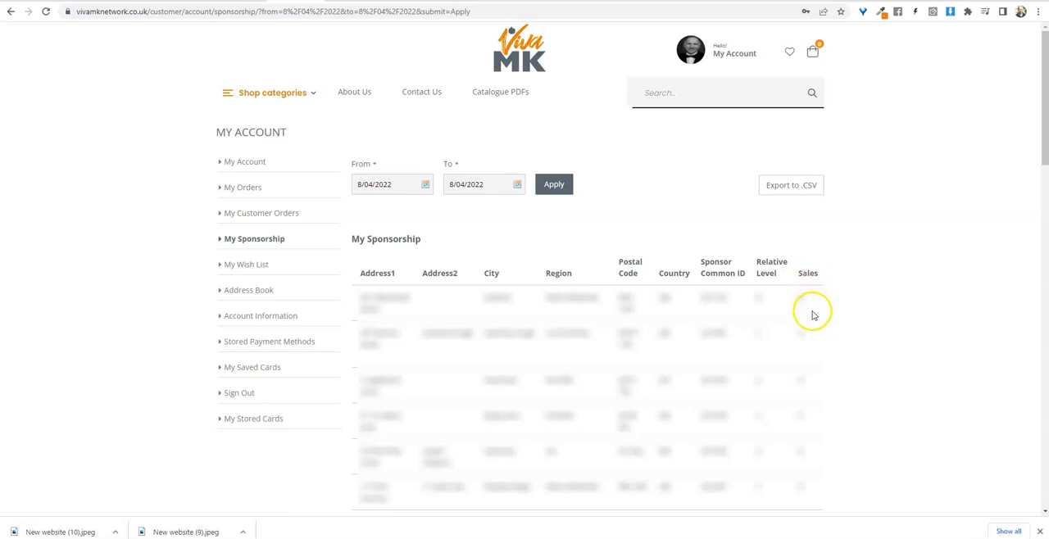
mouse_move(800, 347)
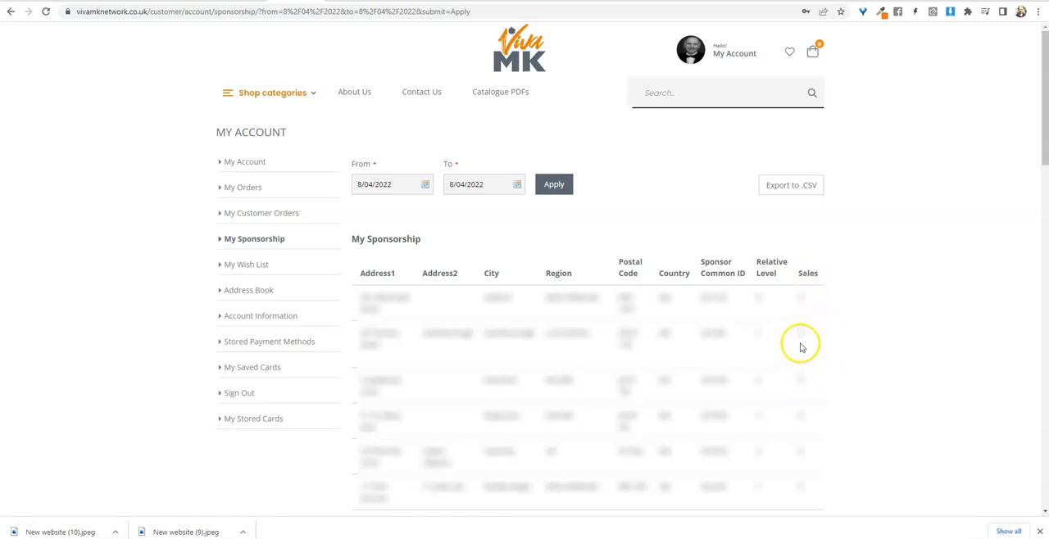
mouse_move(921, 277)
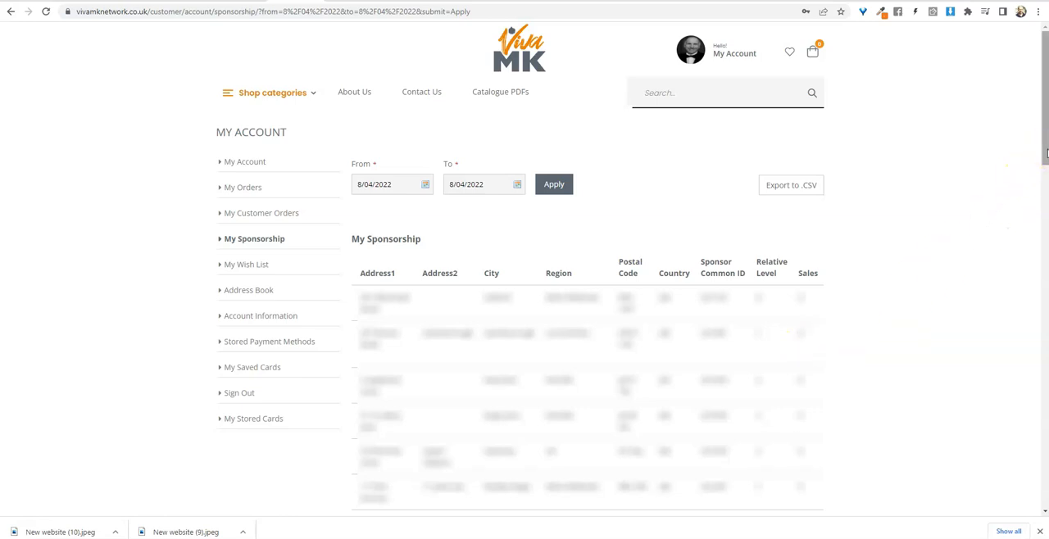
mouse_move(807, 318)
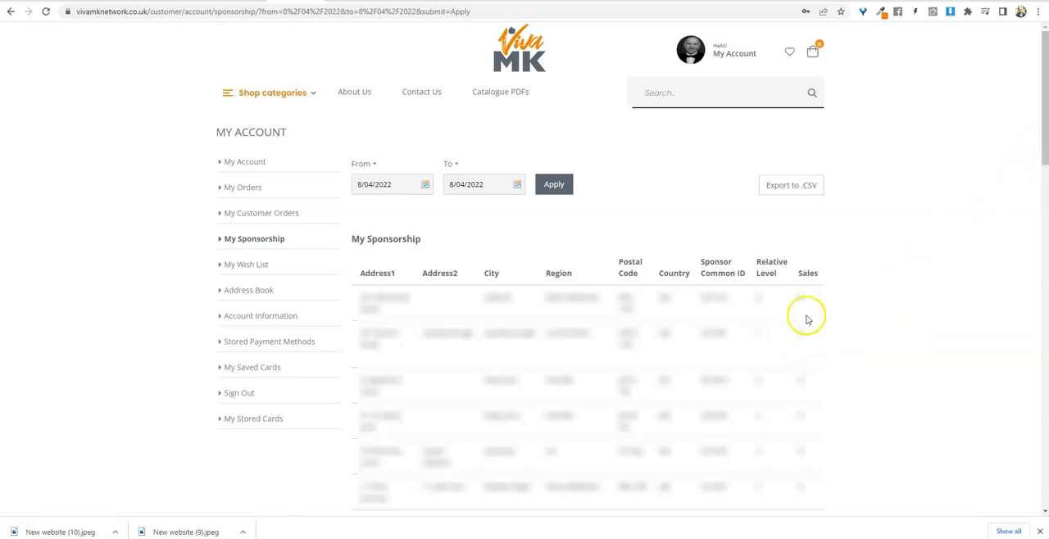
mouse_move(770, 340)
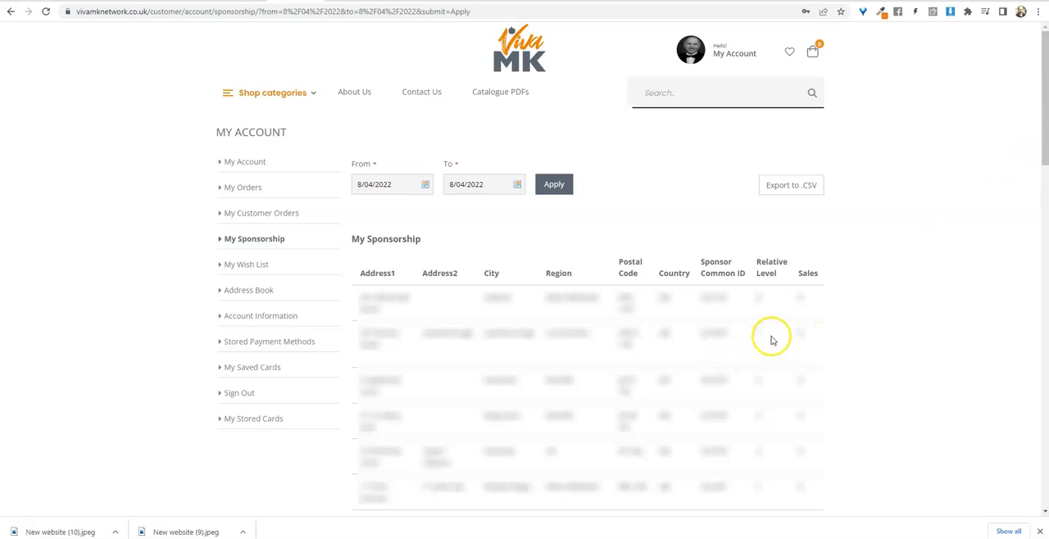
scroll("down", 3)
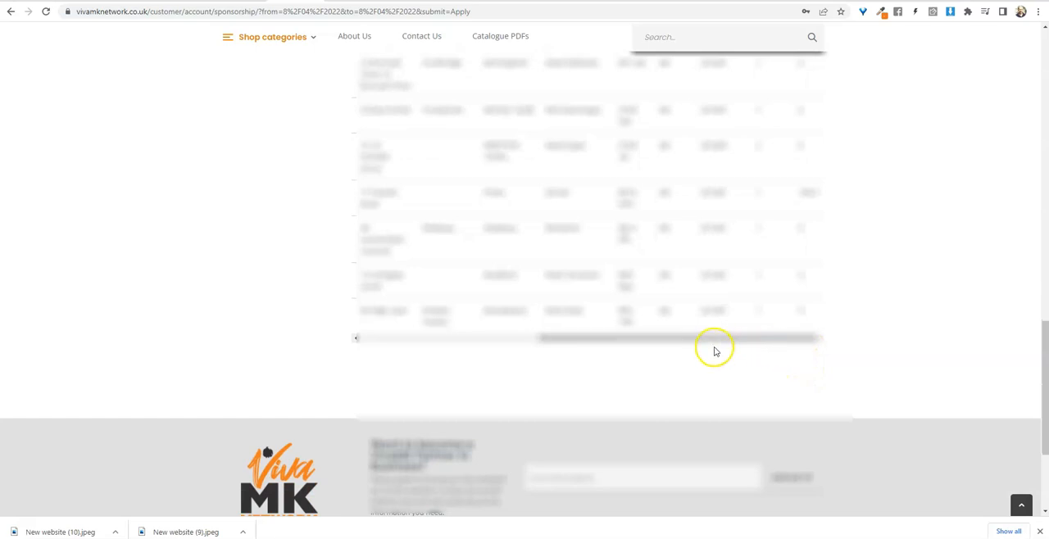
mouse_move(656, 349)
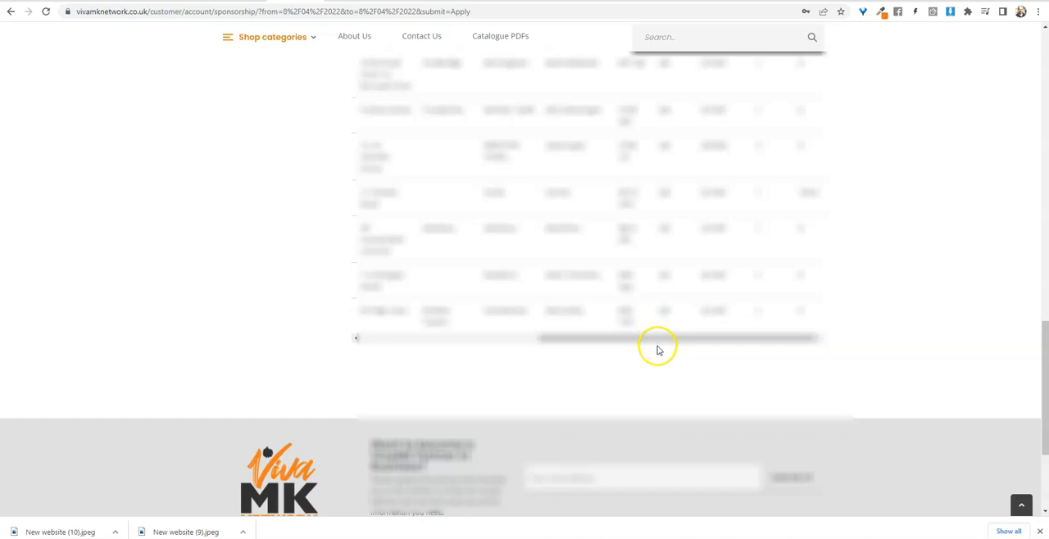
scroll("up", 3)
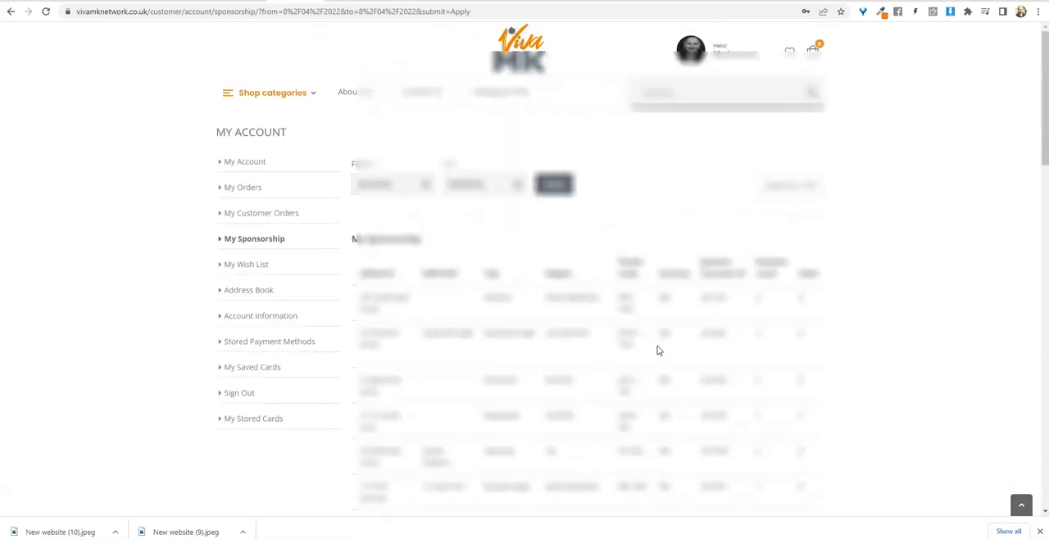
mouse_move(662, 357)
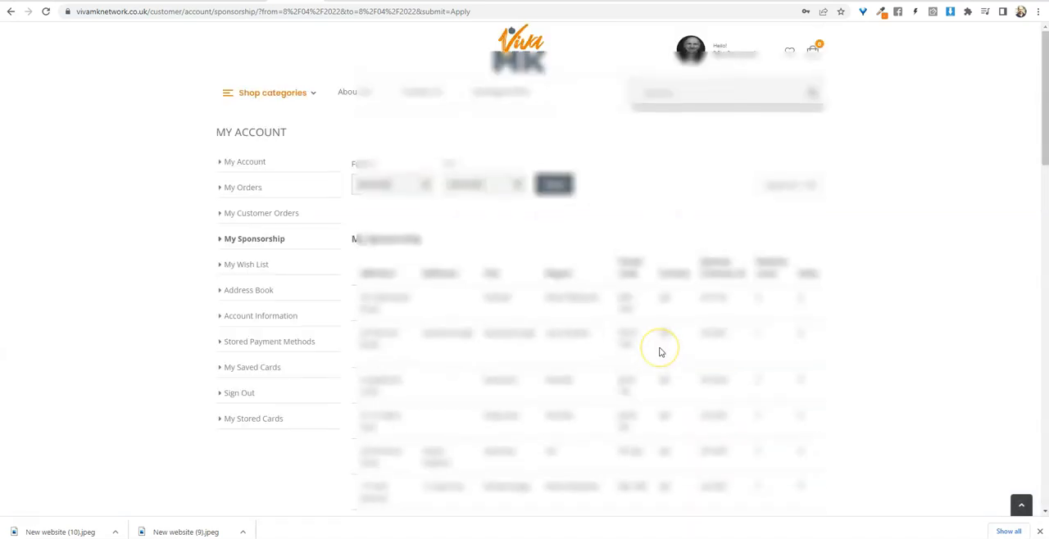
mouse_move(697, 344)
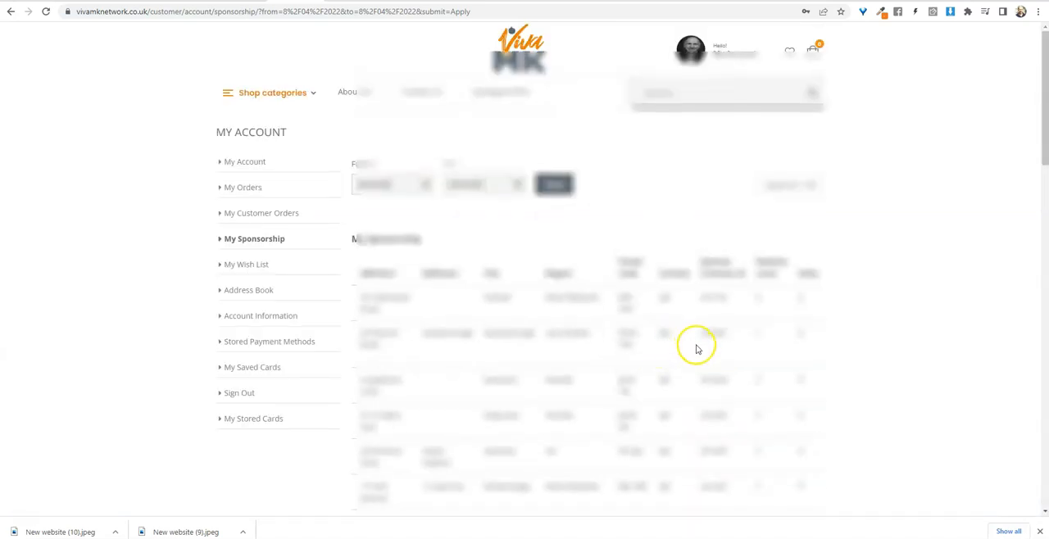
mouse_move(735, 292)
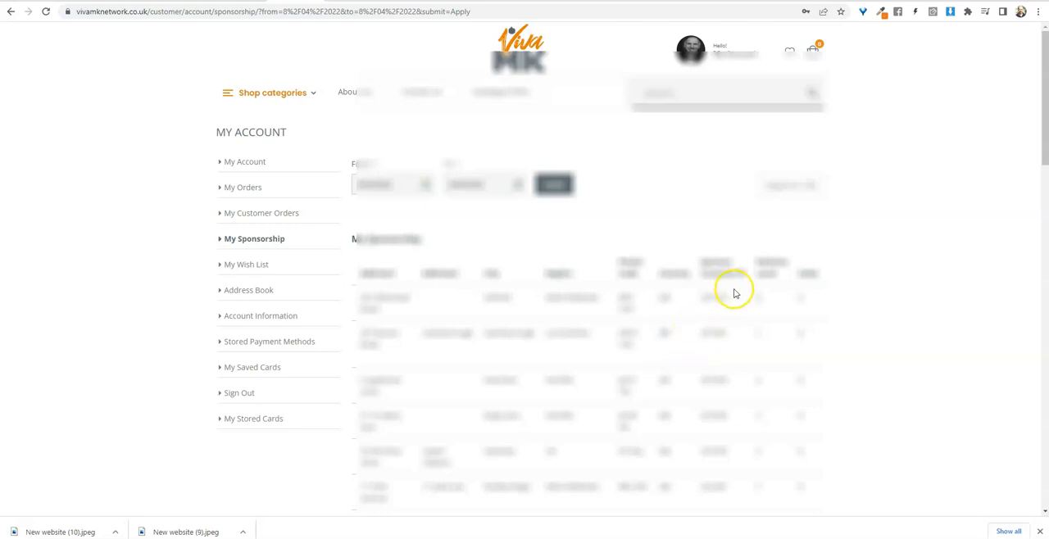
mouse_move(733, 319)
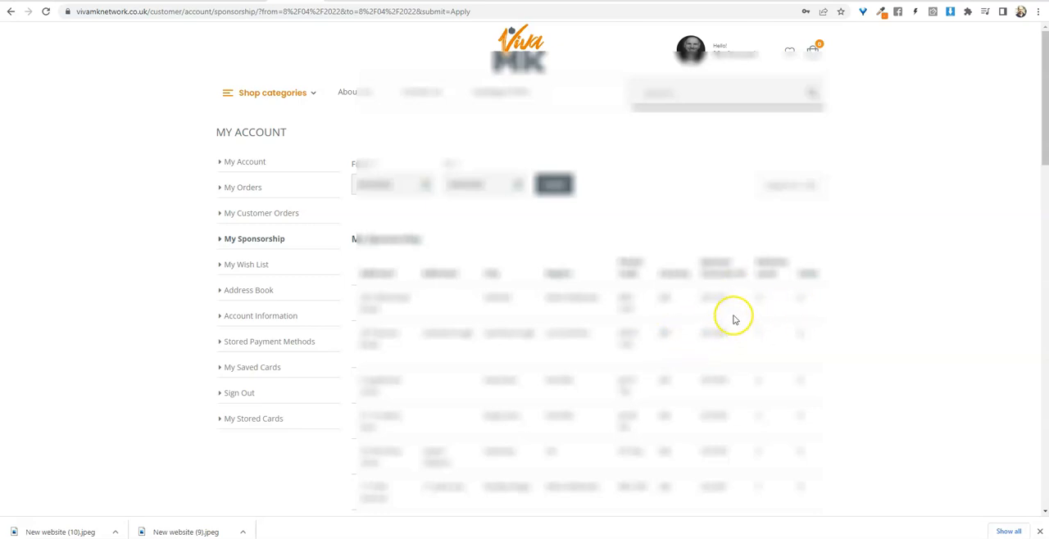
mouse_move(786, 192)
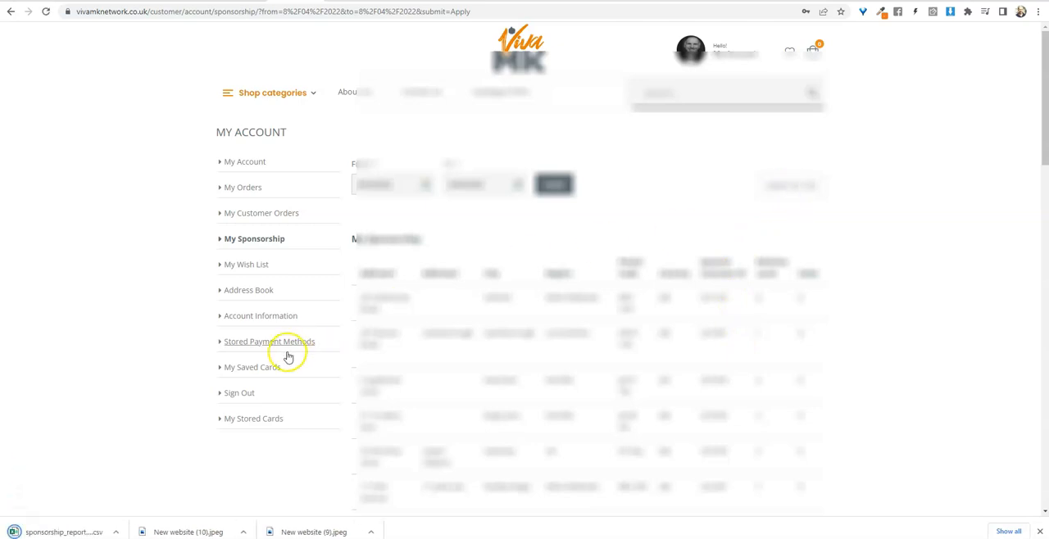
mouse_move(88, 531)
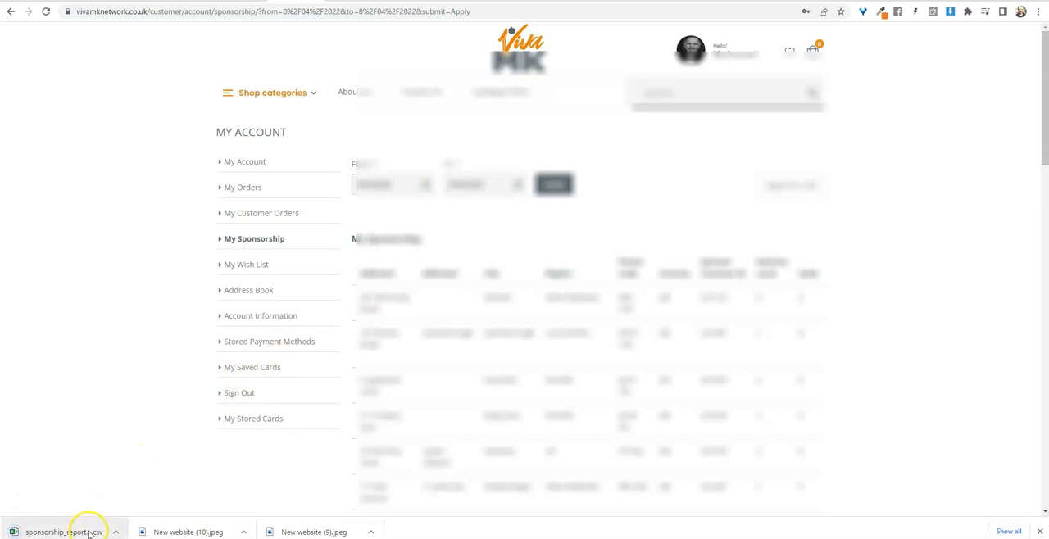
Open the downloaded sponsorship_report.csv from the download bar
left_click(66, 532)
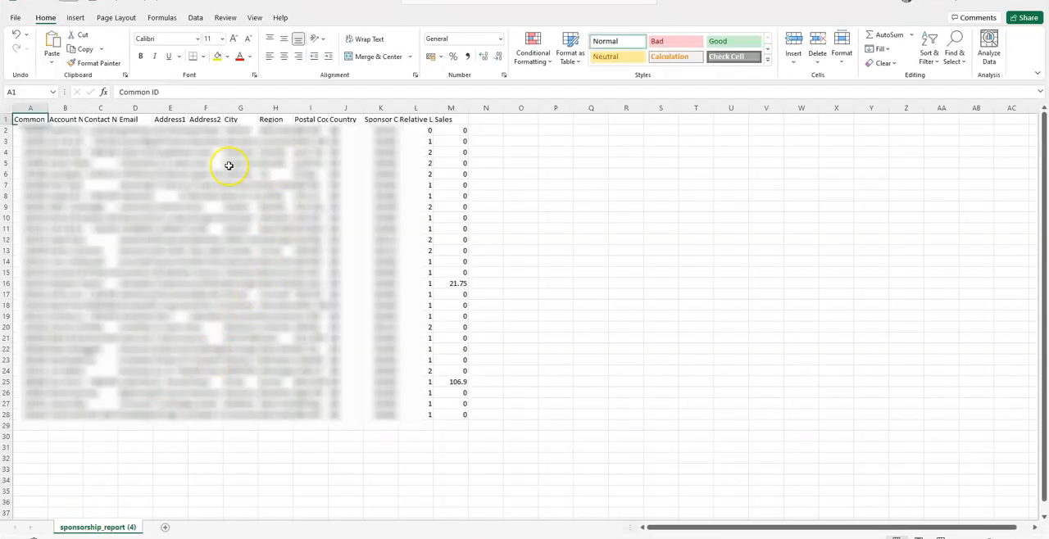
mouse_move(400, 134)
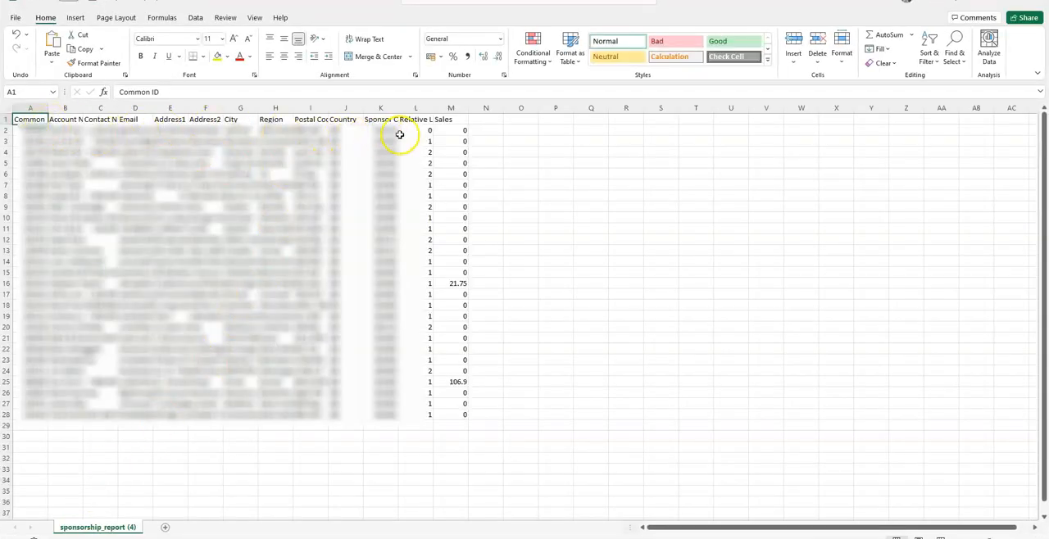
mouse_move(445, 232)
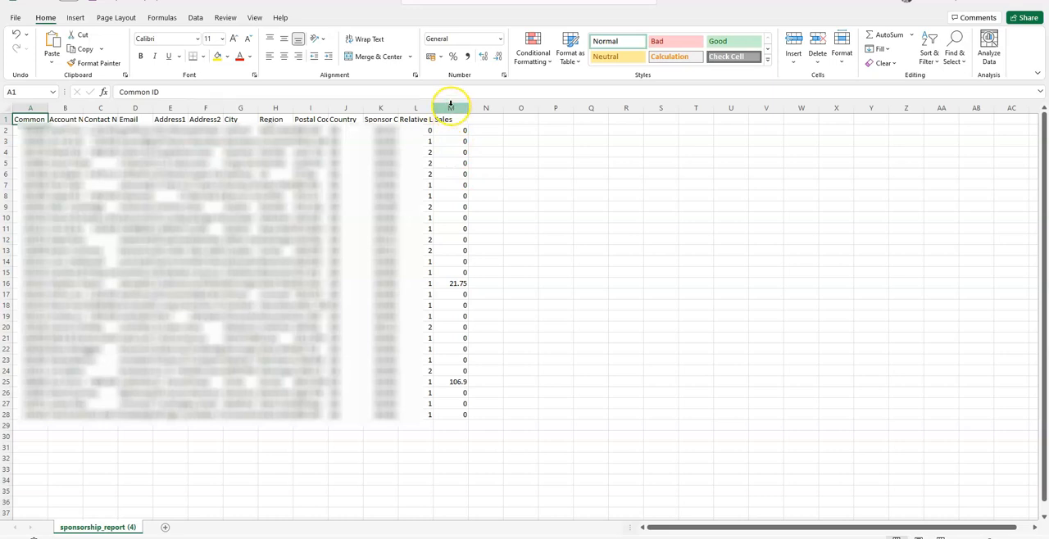
mouse_move(463, 120)
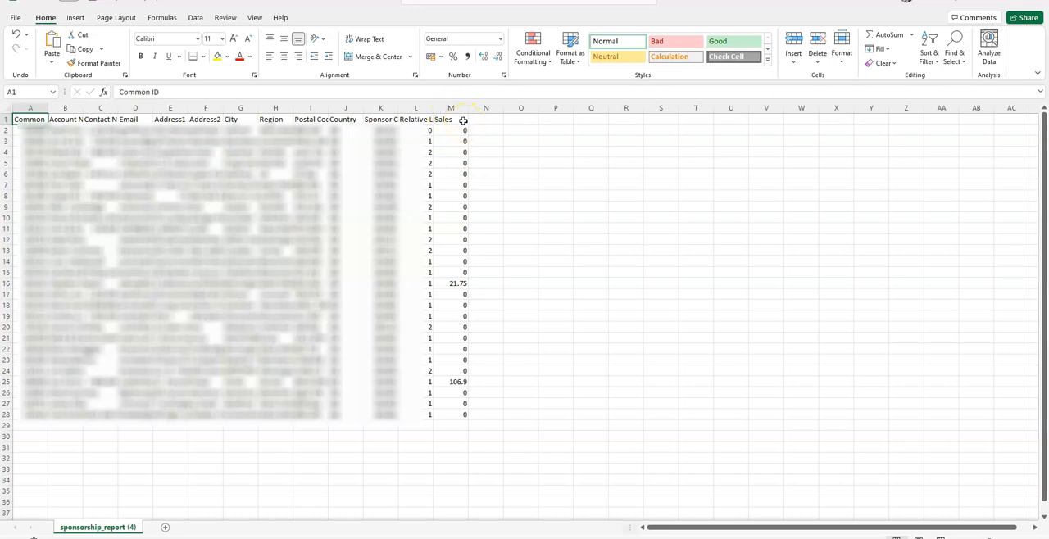
Select the Sales header cell M1 in the opened CSV
left_click(450, 119)
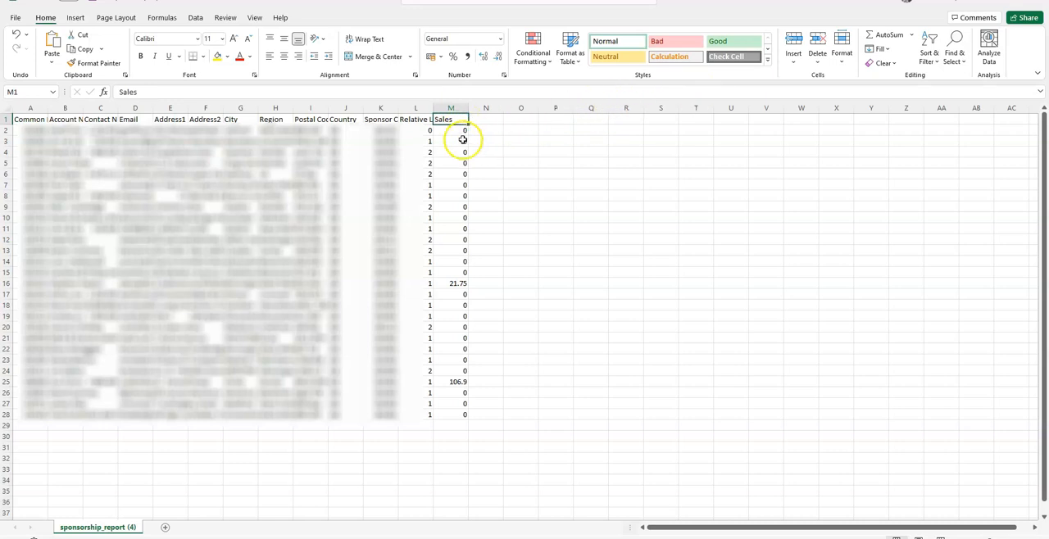
Sort the rows Z to A on Sales, putting 106.9 and 21.75 on top
left_click(928, 45)
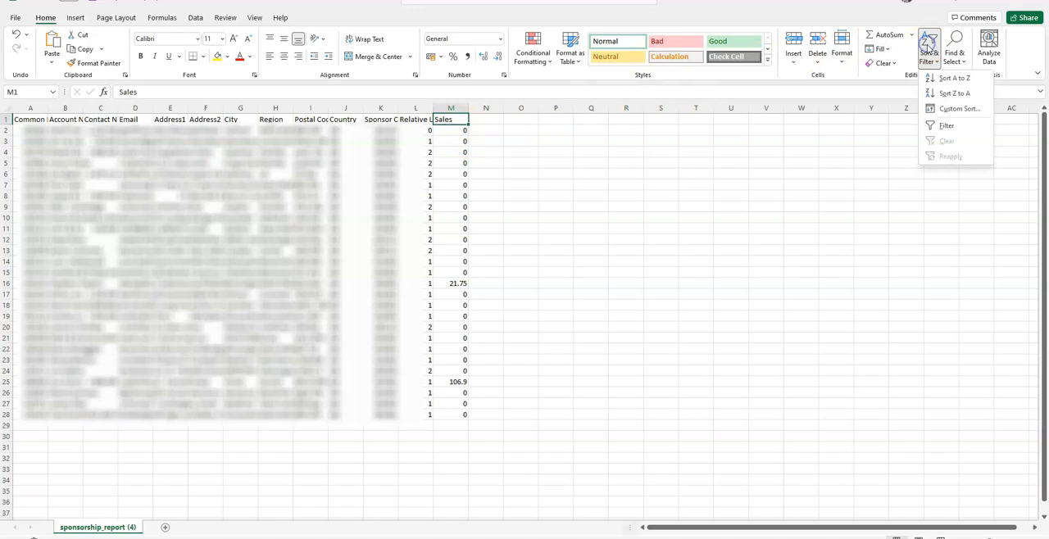
mouse_move(954, 92)
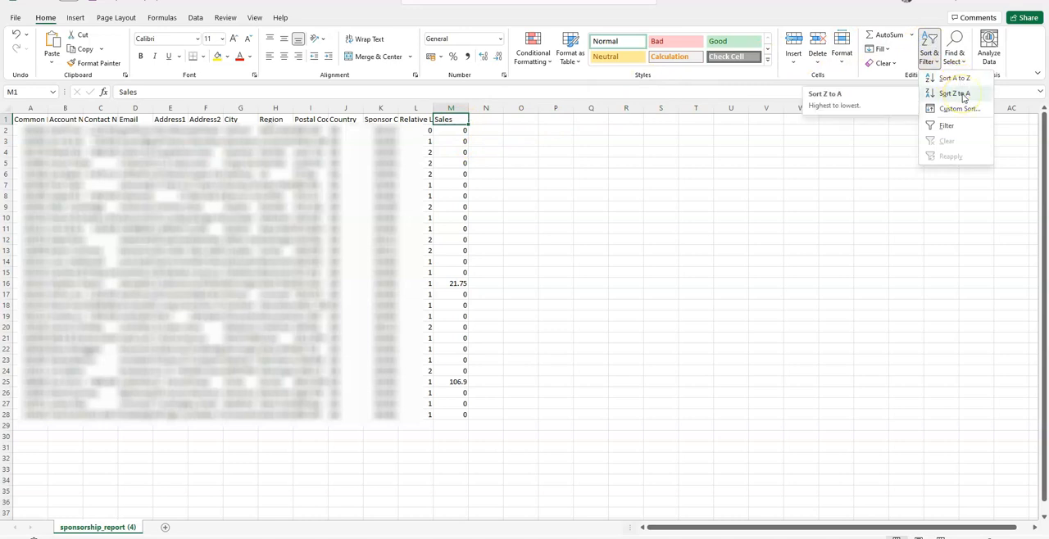
left_click(952, 93)
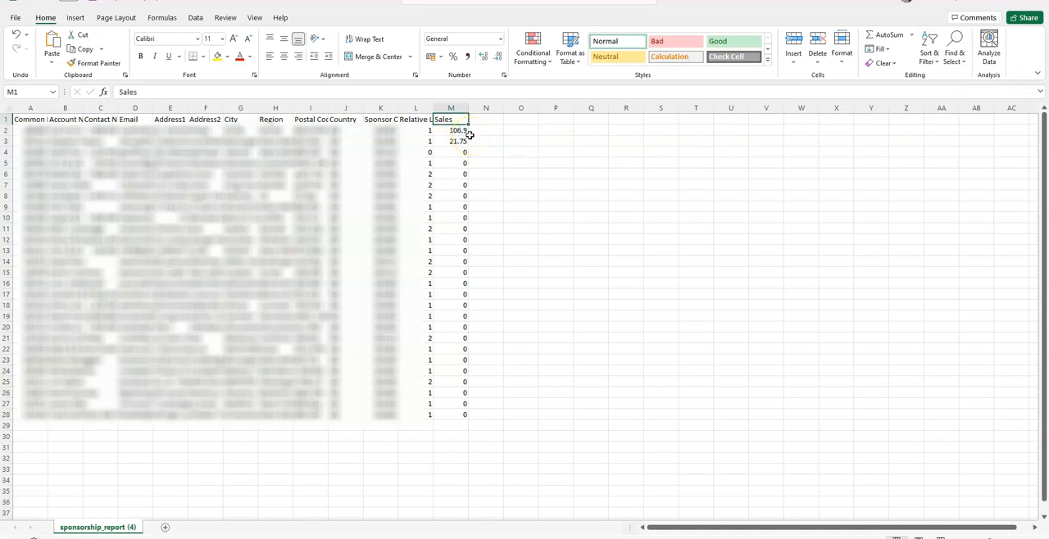
left_click(451, 141)
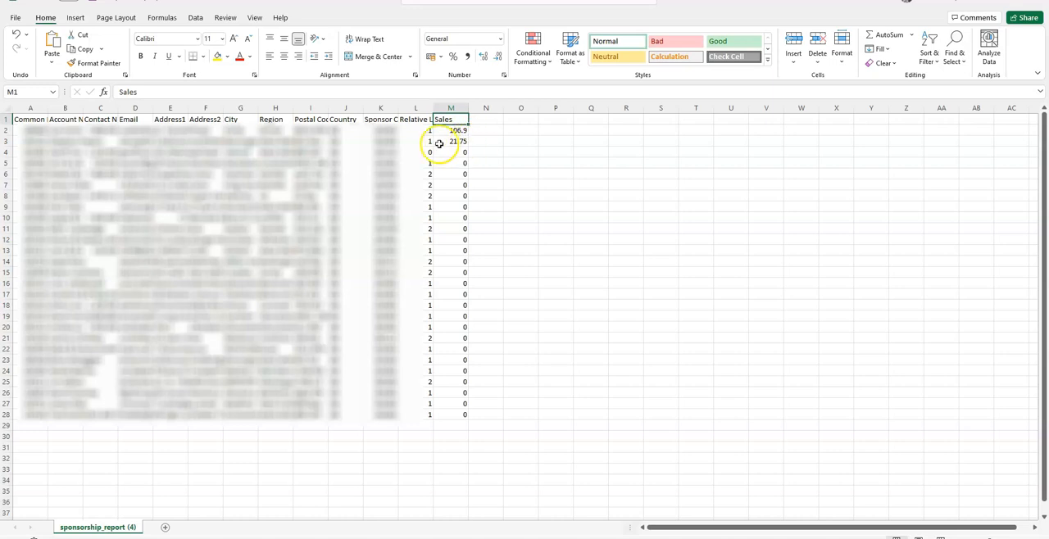
mouse_move(567, 191)
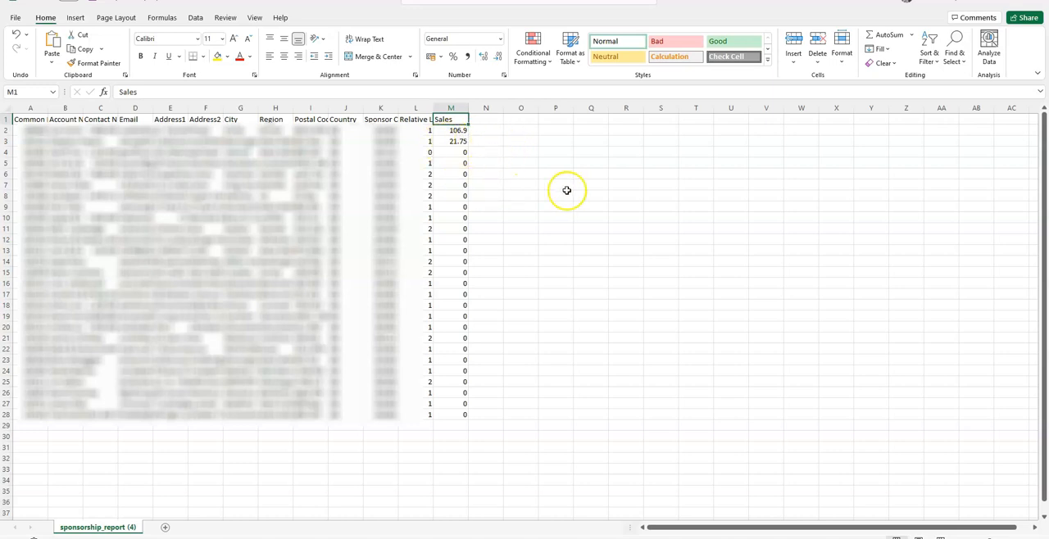
mouse_move(580, 333)
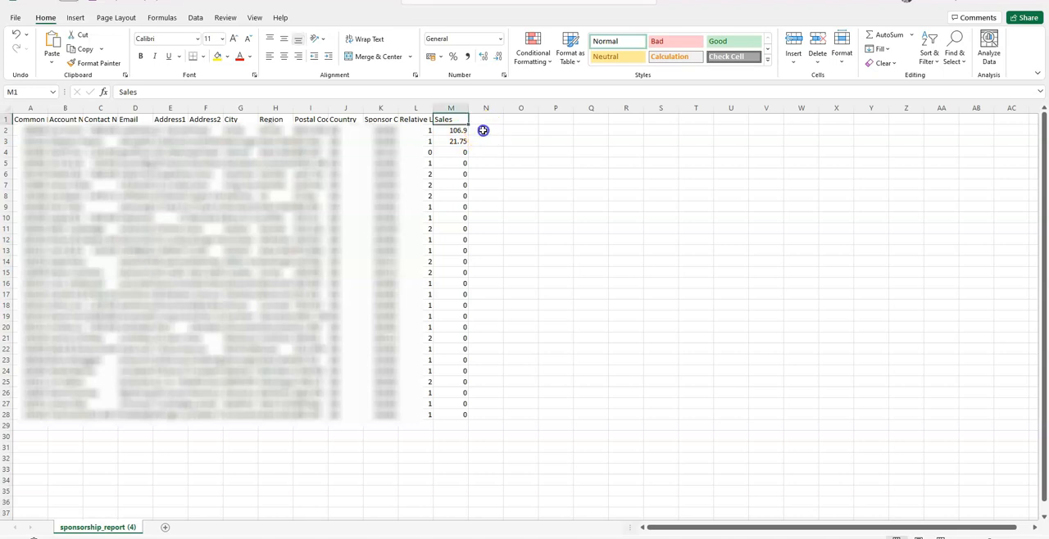
left_click(486, 131)
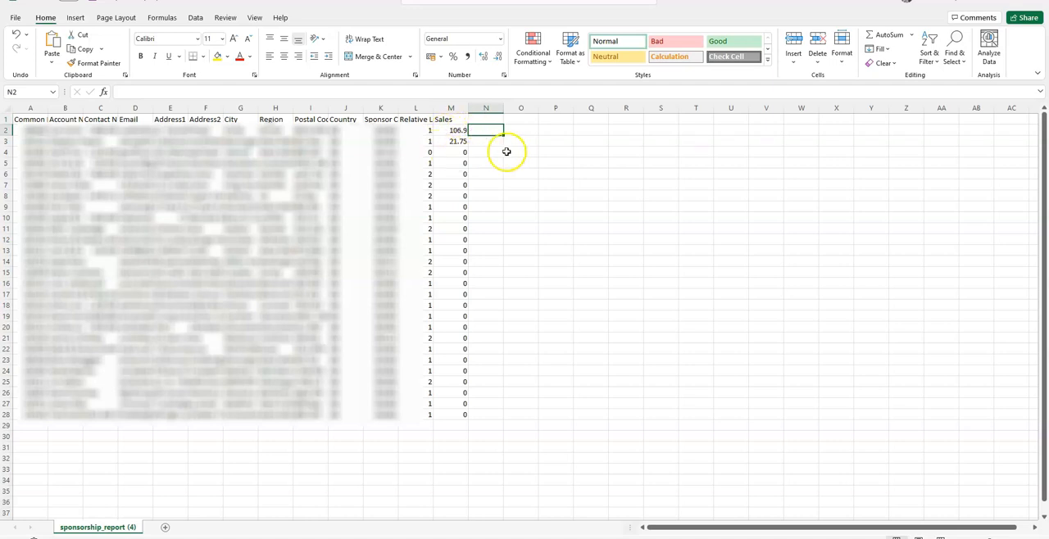
mouse_move(541, 137)
type("=")
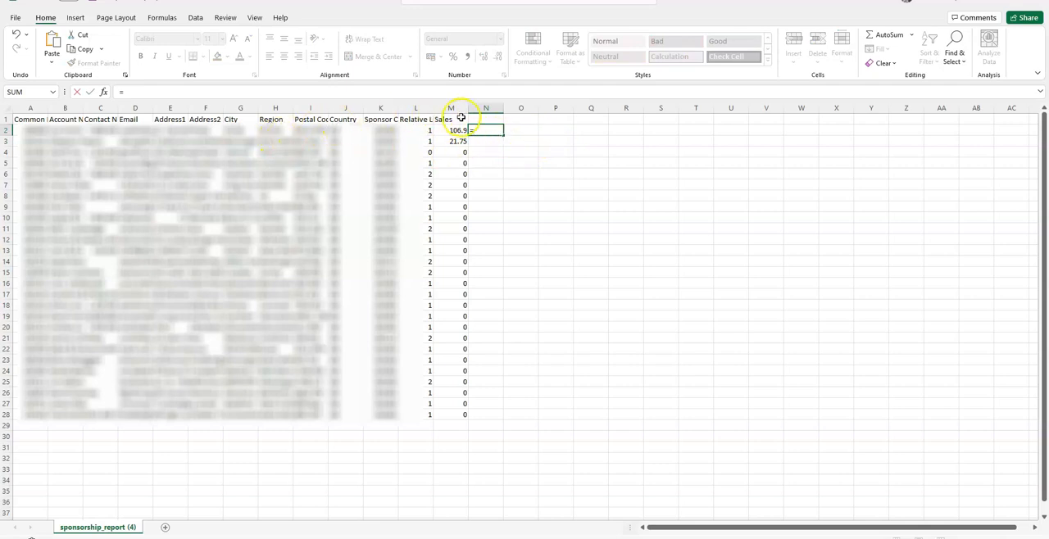
mouse_move(490, 139)
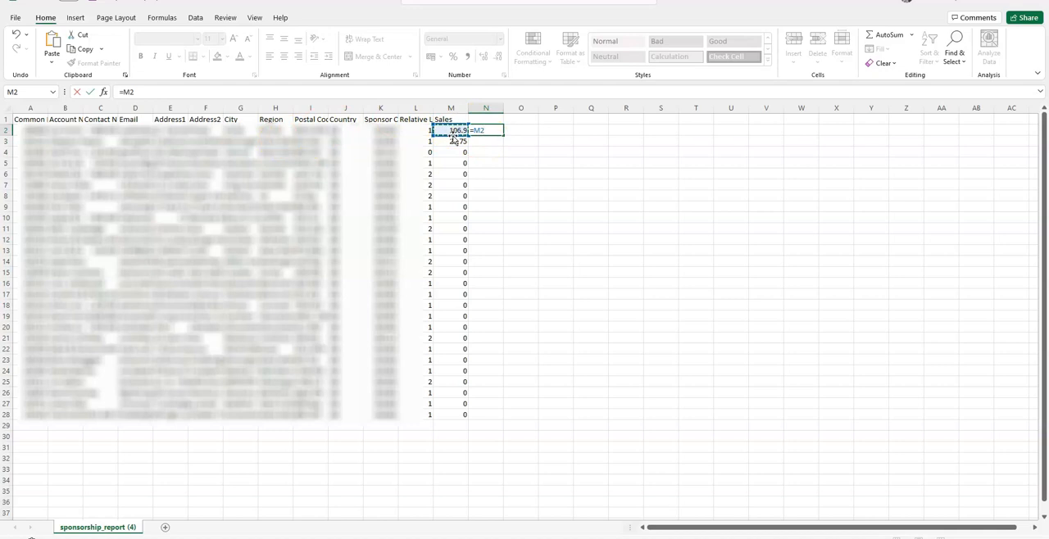
Enter =M2/75*100 in N2, giving a retail price of 142.53333
type("/")
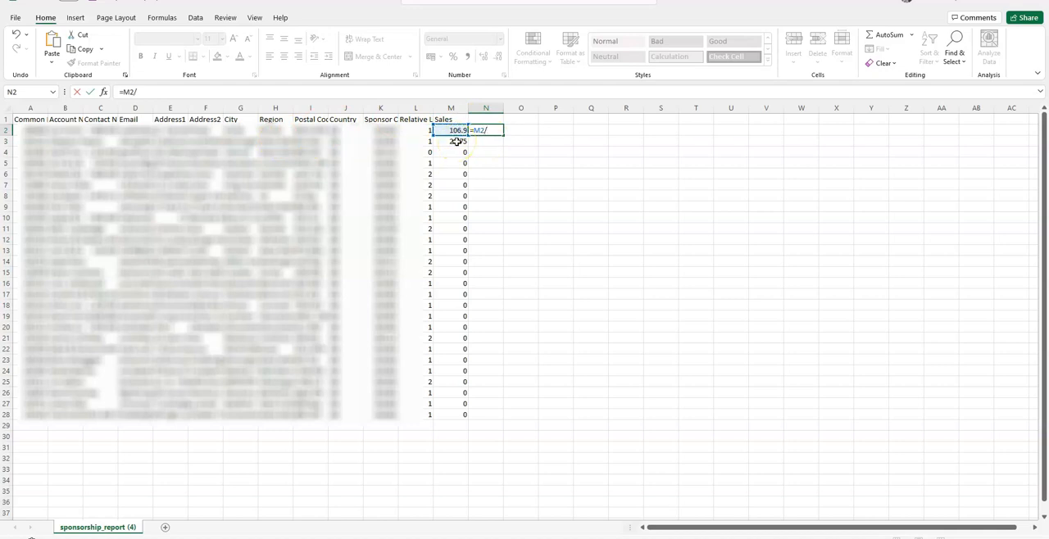
type("75*10")
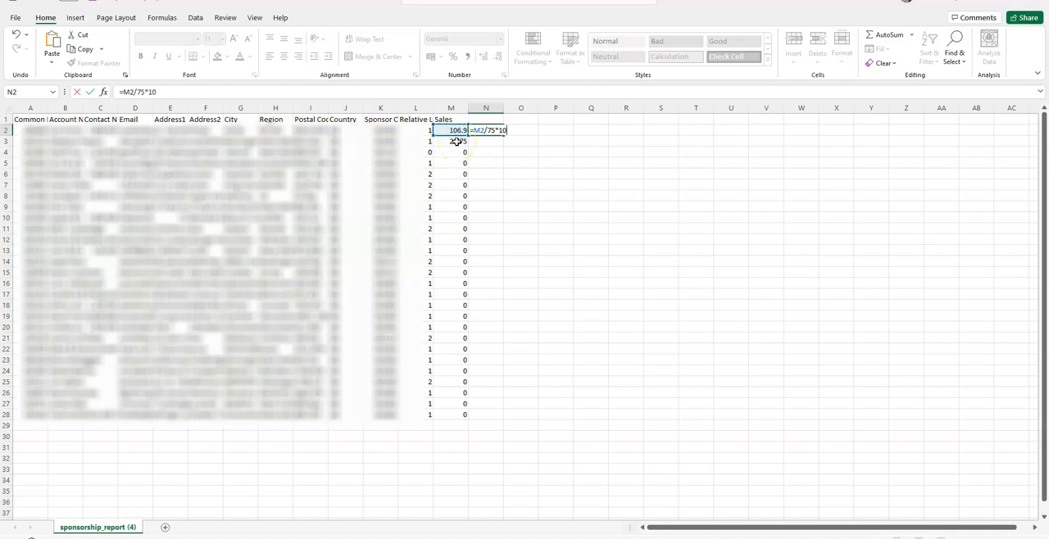
key("Return")
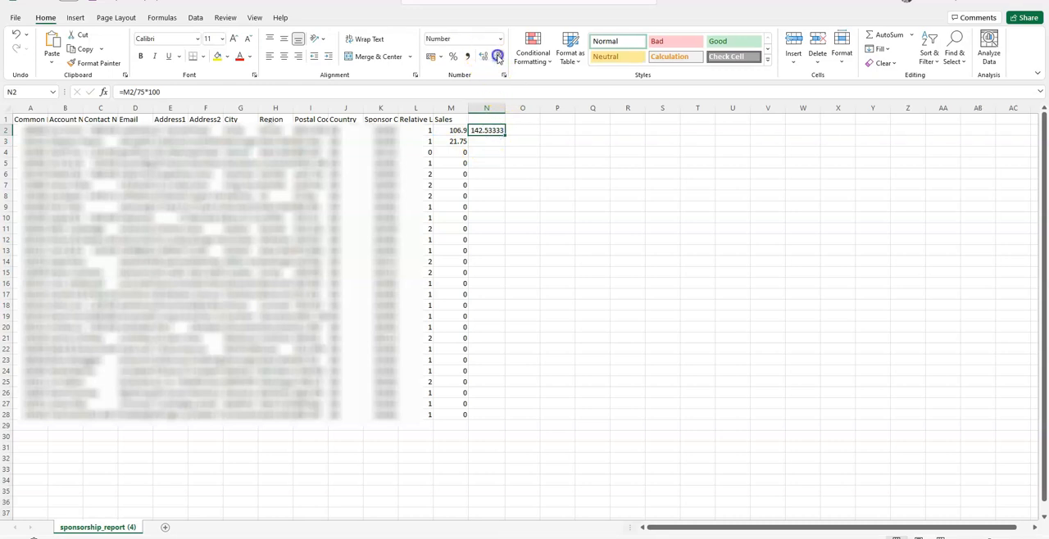
Show N2 with two decimals (142.53) and fill the formula down to N28
left_click(498, 57)
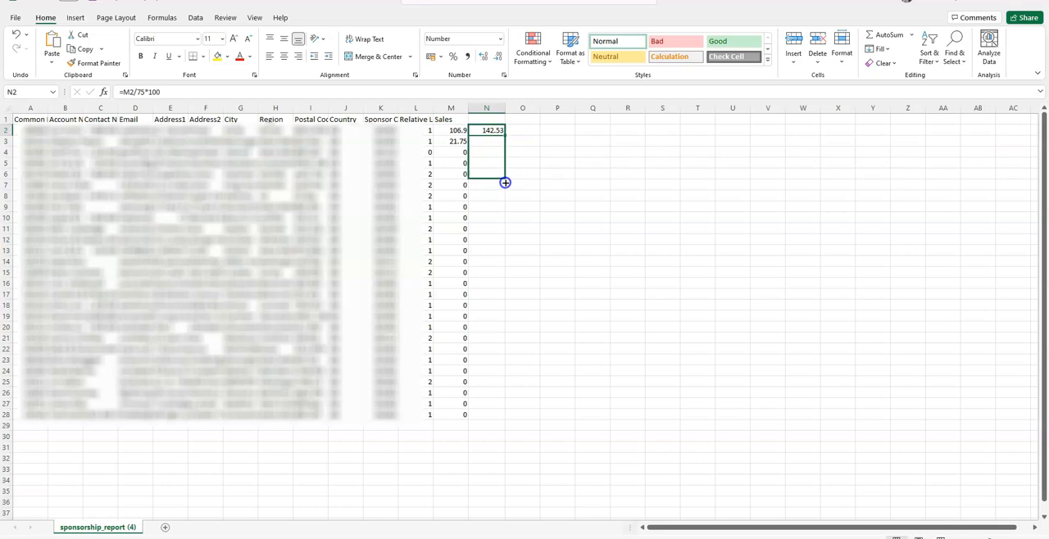
left_click_drag(504, 182, 499, 424)
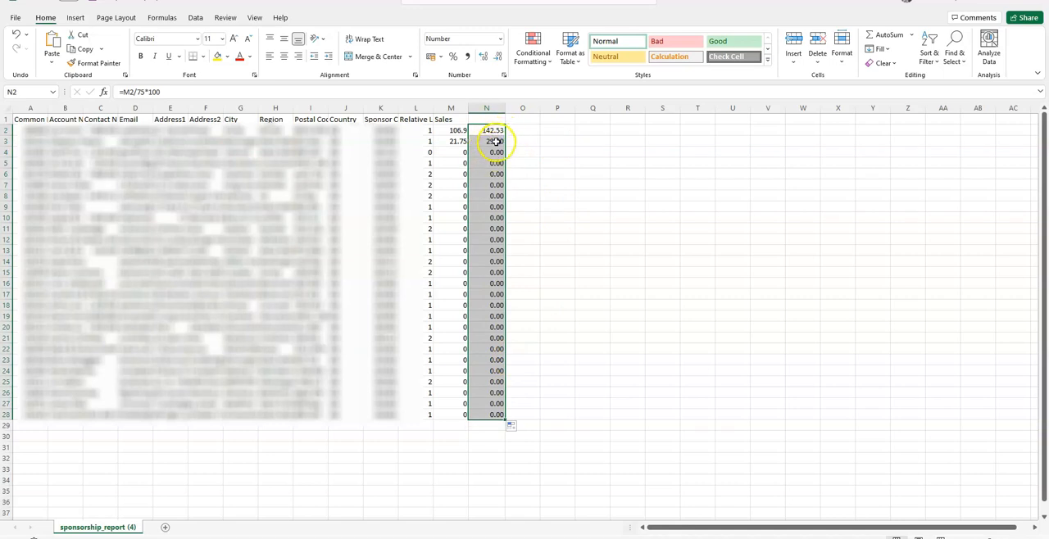
mouse_move(556, 135)
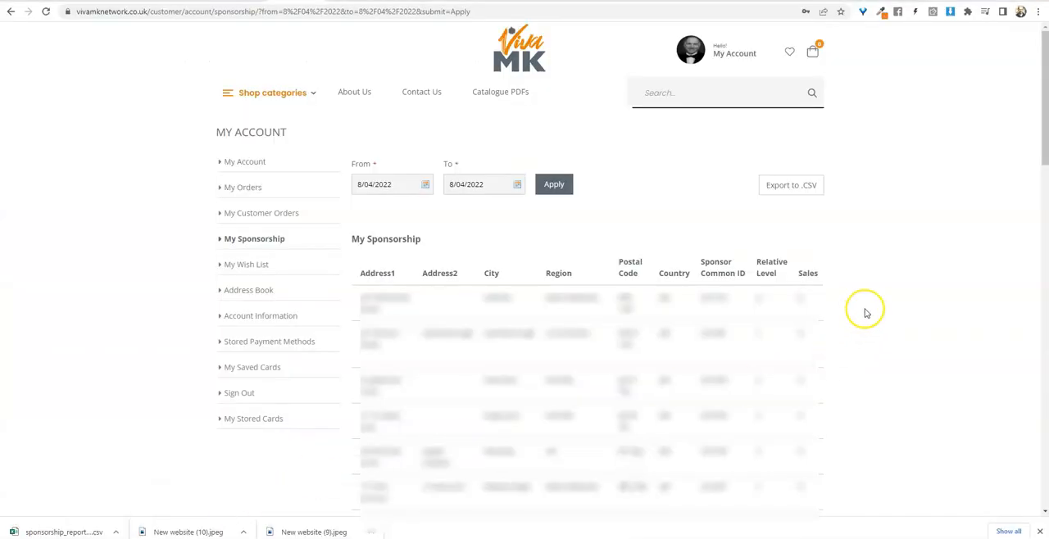
mouse_move(821, 276)
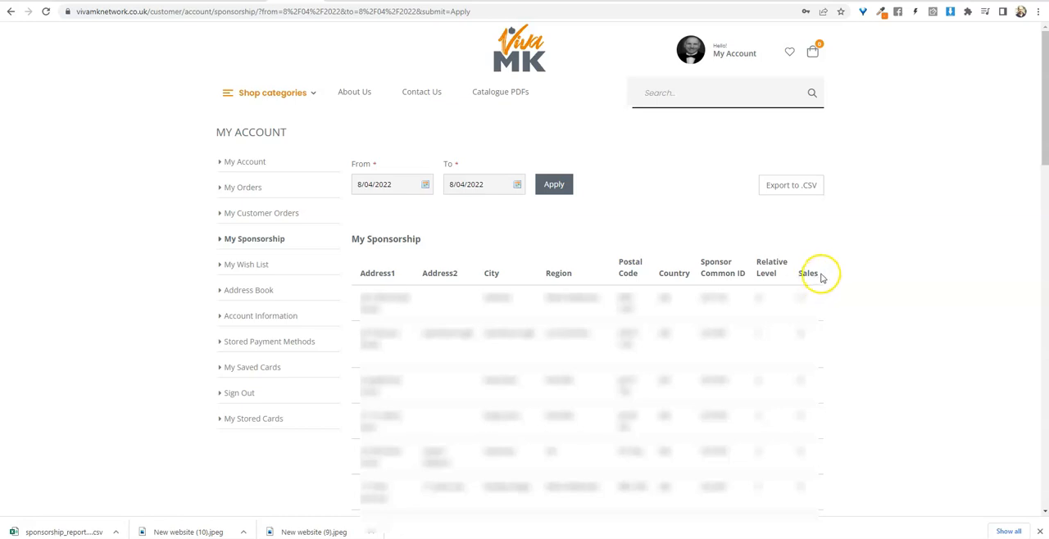